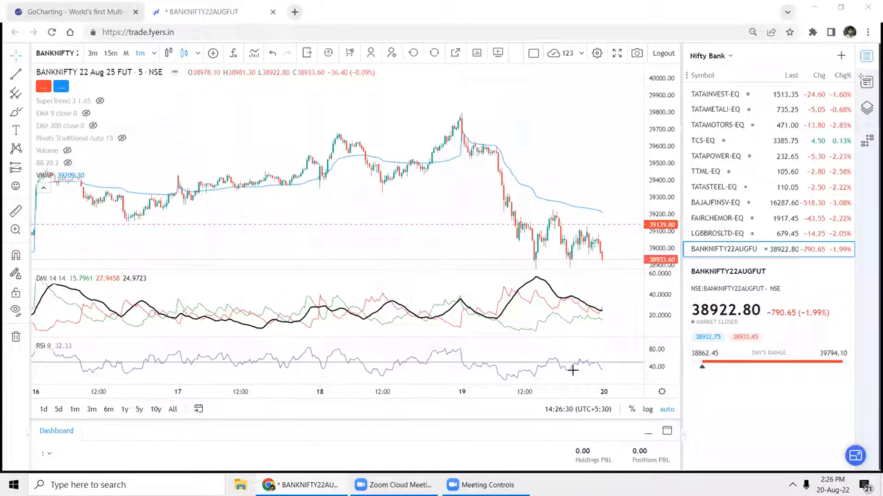
pyautogui.moveTo(386, 190)
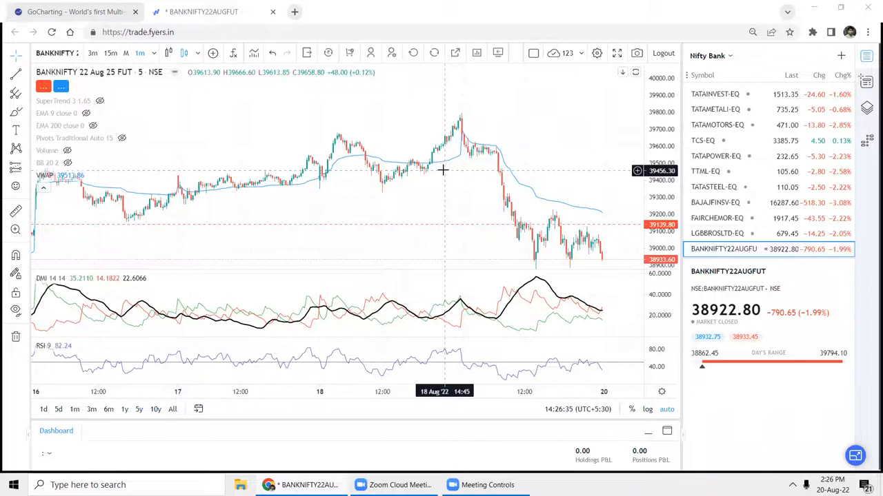
pyautogui.moveTo(436, 168)
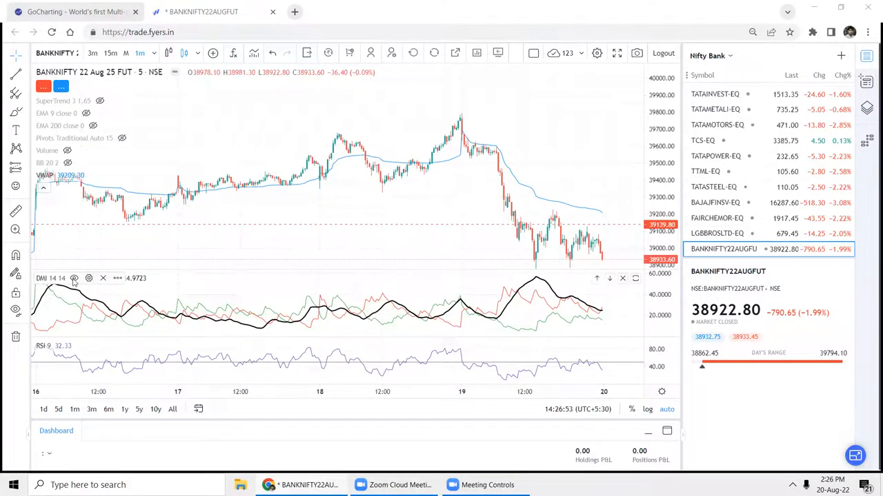
pyautogui.moveTo(165, 52)
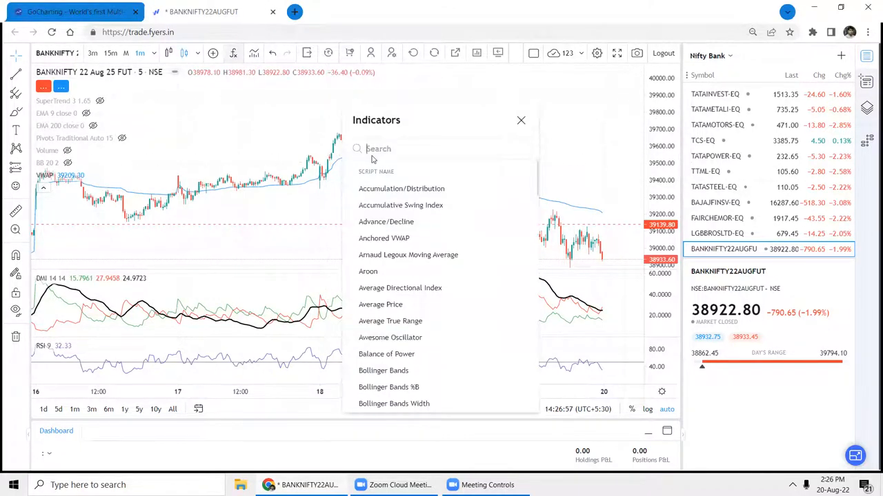
# - Add the Average Directional Index from the Indicators search ("adx"), then search "di"
pyautogui.write('adx')
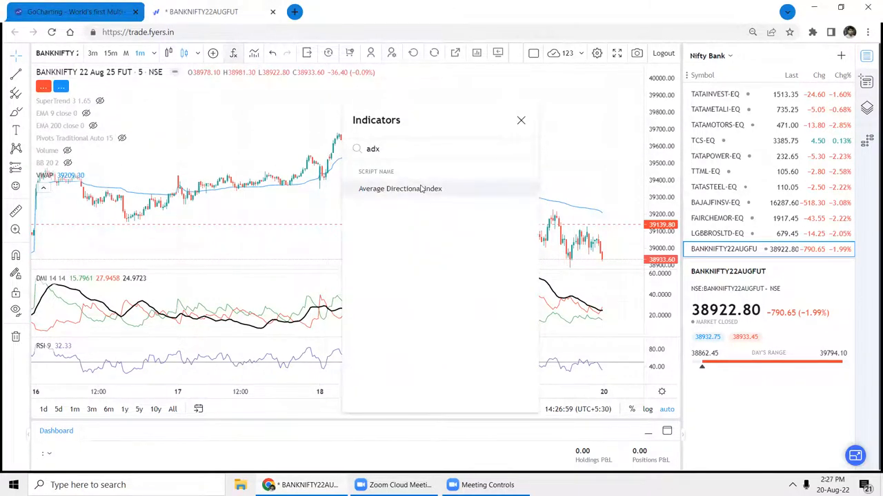
pyautogui.click(400, 188)
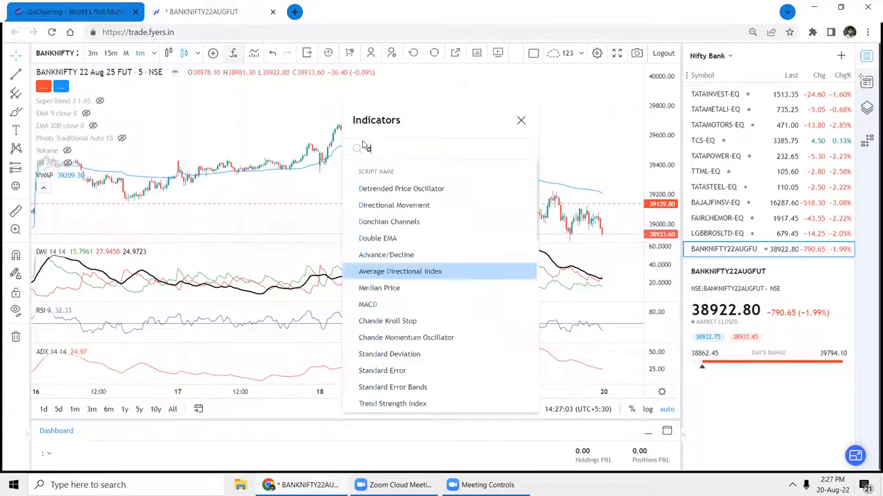
pyautogui.write('di')
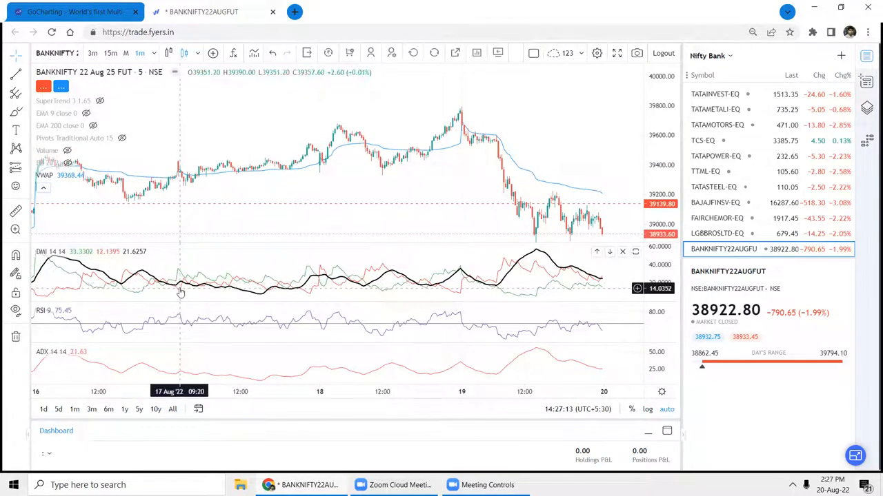
pyautogui.moveTo(114, 276)
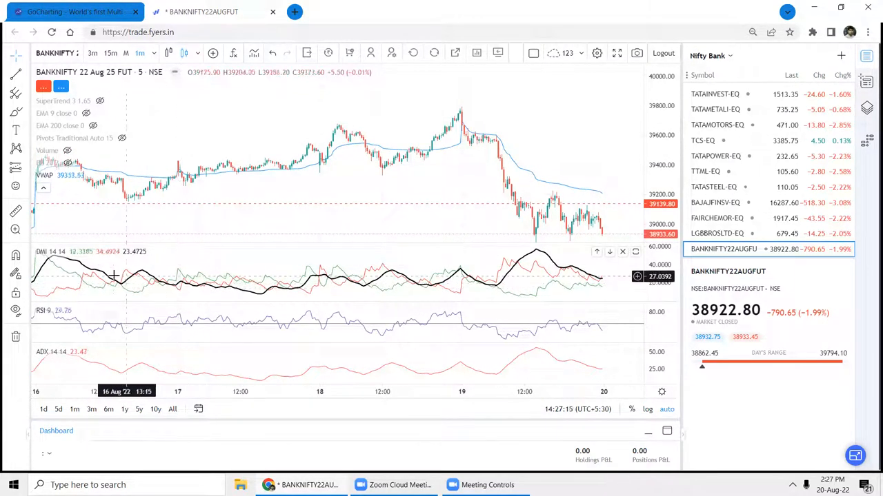
pyautogui.moveTo(439, 296)
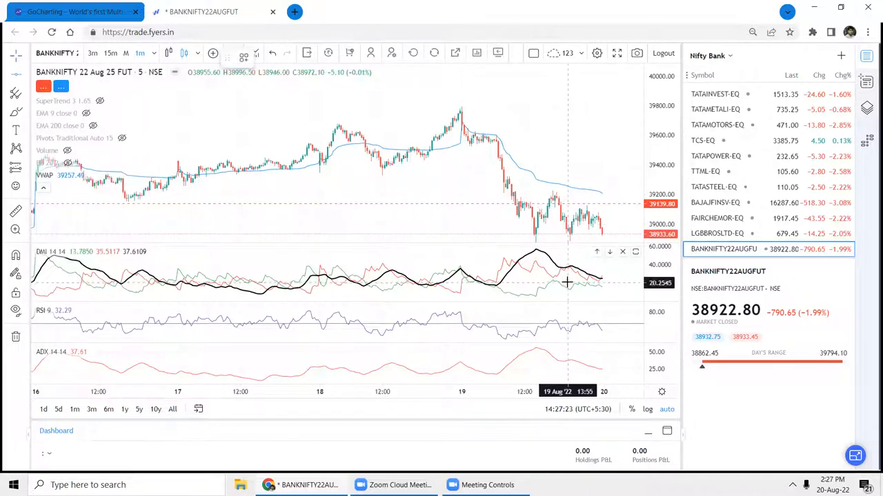
pyautogui.moveTo(568, 283)
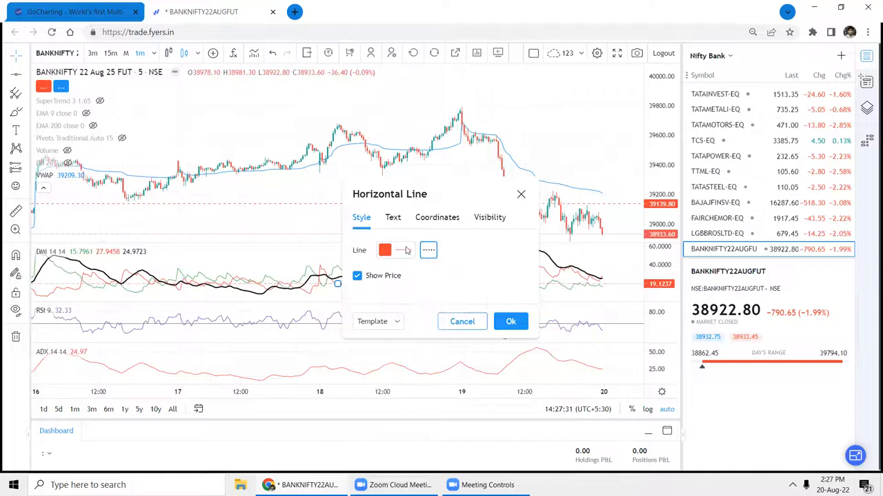
# - Restyle the DMI pane's horizontal level line as the thickest solid red line and confirm
pyautogui.click(385, 249)
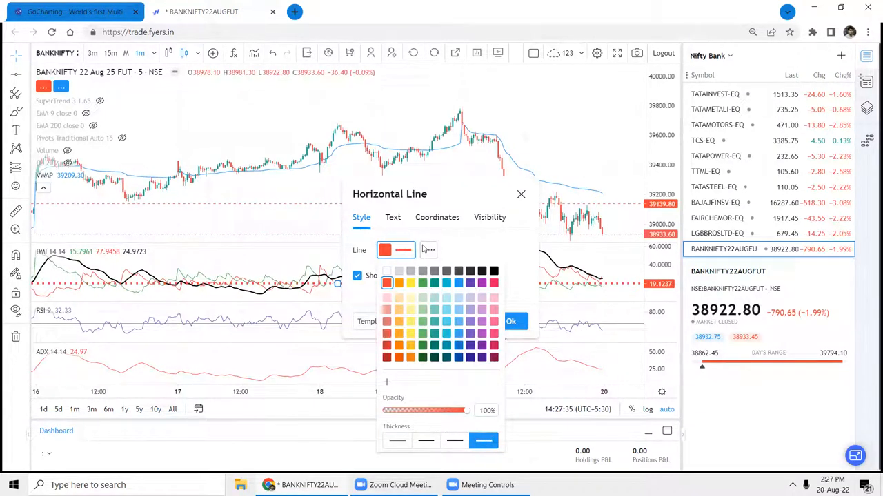
pyautogui.click(385, 249)
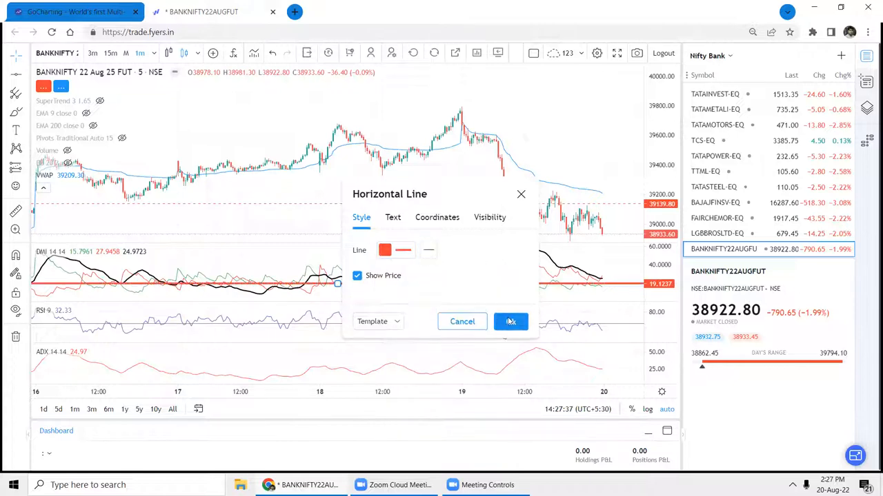
pyautogui.click(510, 321)
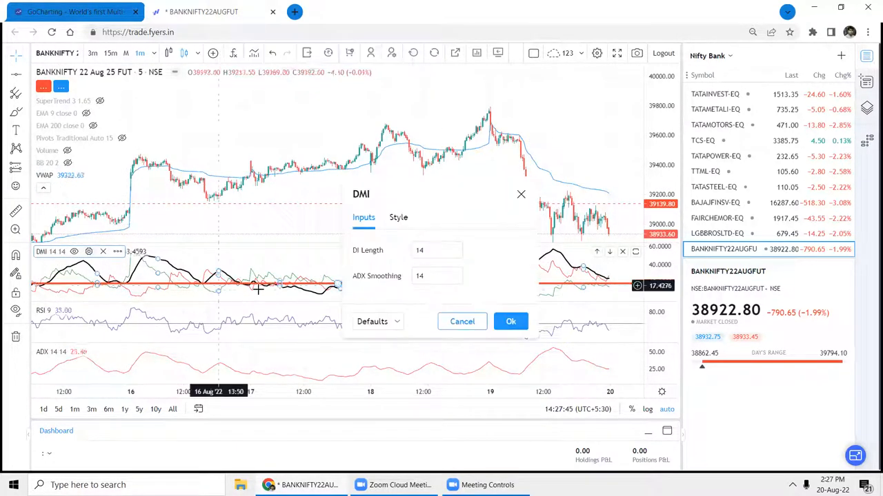
# - In DMI Style settings, turn off the +DI line so only ADX remains
pyautogui.click(397, 218)
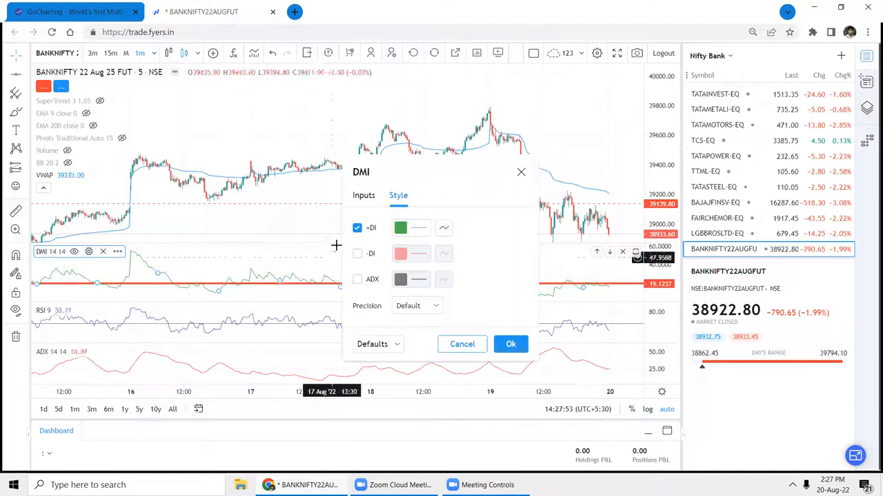
pyautogui.click(357, 227)
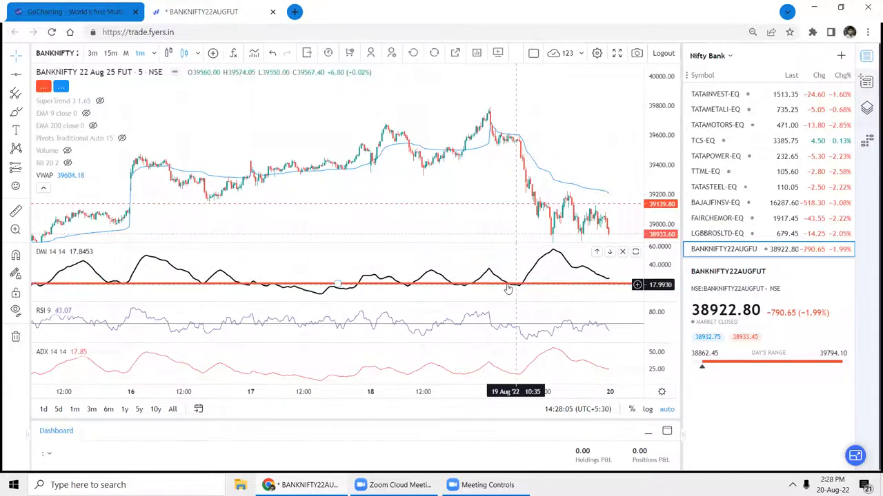
pyautogui.moveTo(521, 289)
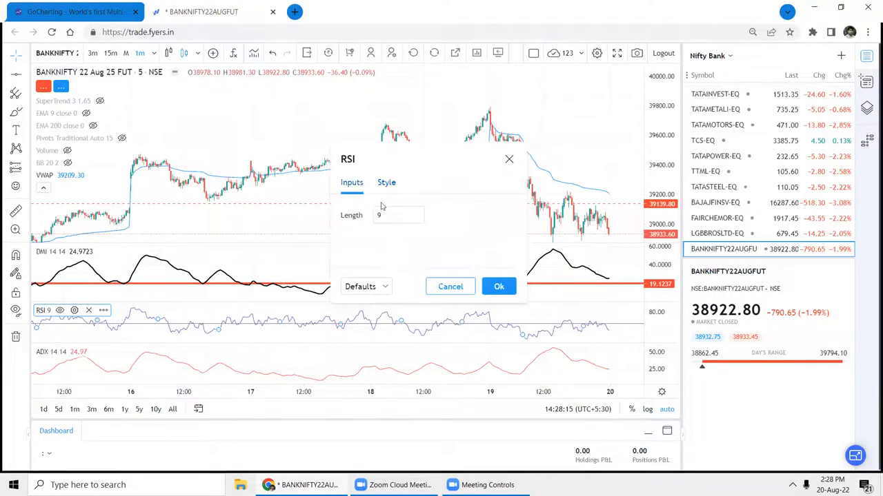
# - In RSI Style settings, give the UpperLimit line the thickest, darkest option
pyautogui.click(386, 182)
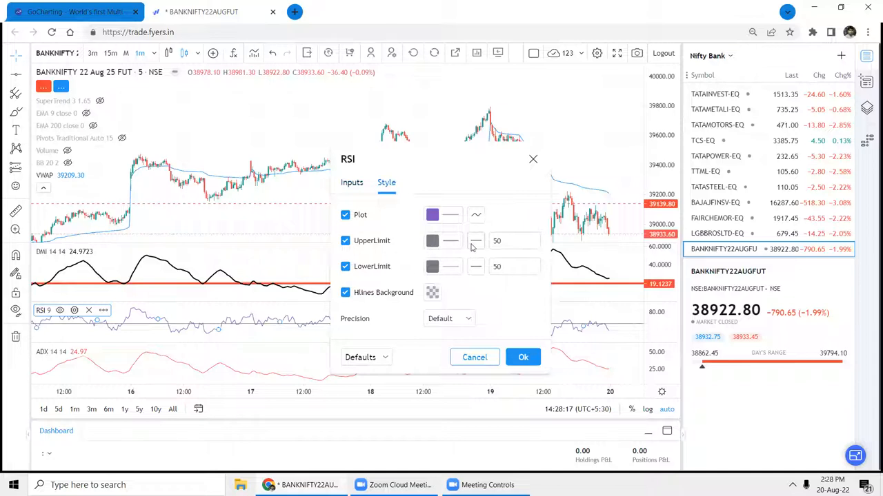
pyautogui.click(442, 240)
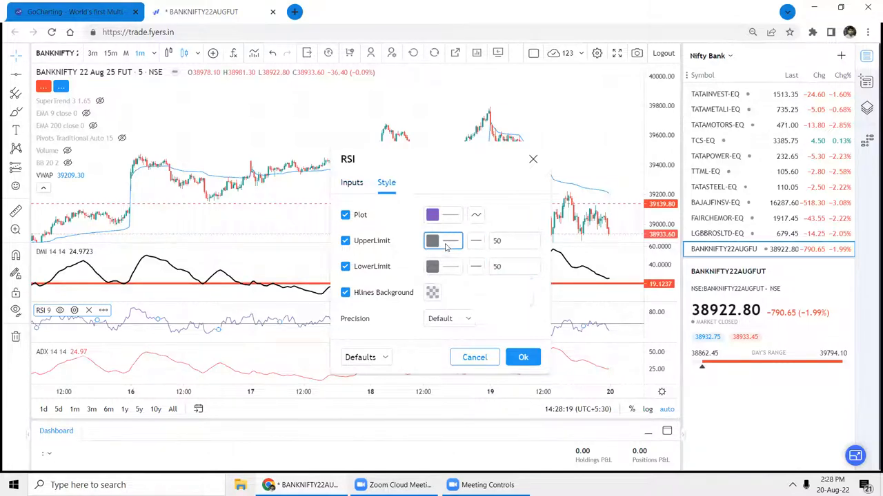
pyautogui.click(433, 240)
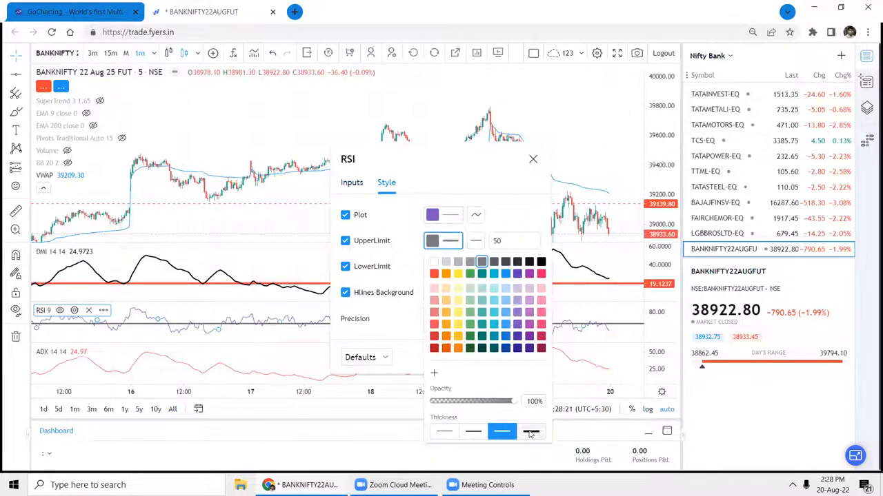
pyautogui.click(532, 160)
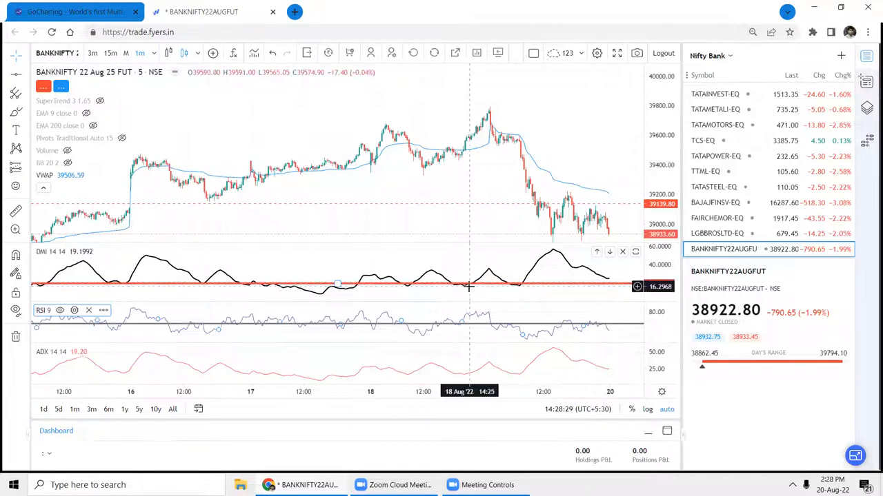
pyautogui.moveTo(472, 273)
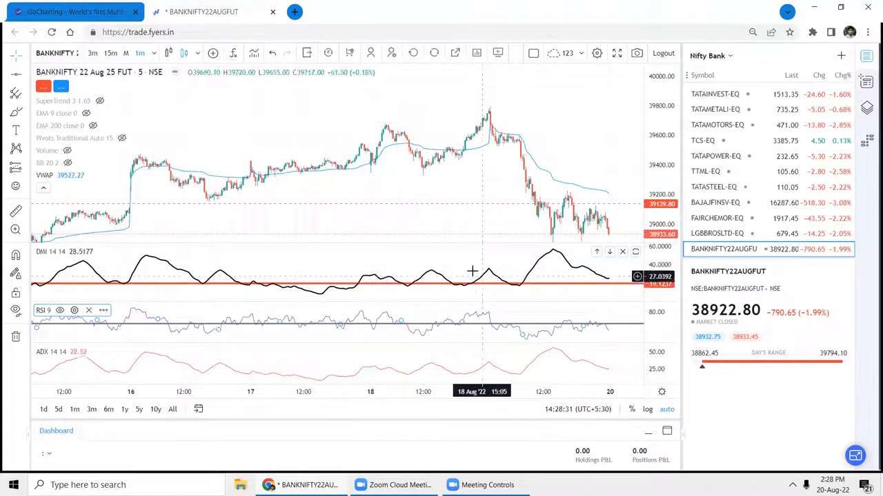
pyautogui.moveTo(454, 280)
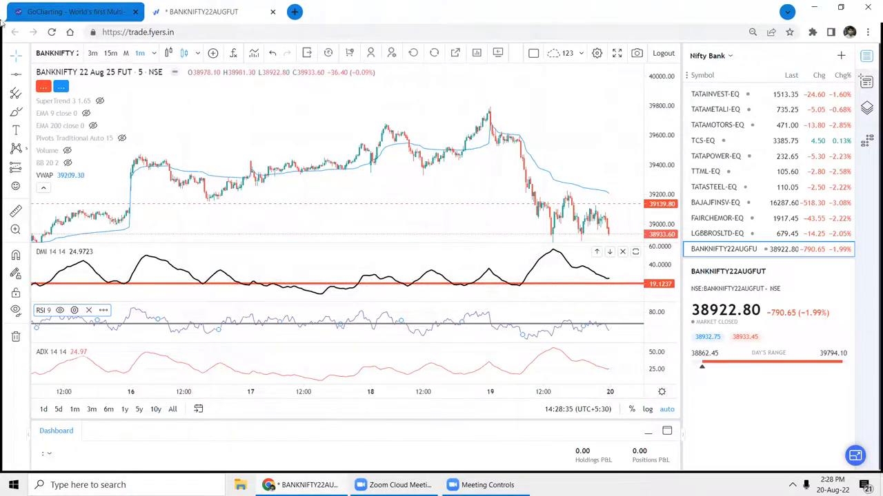
pyautogui.moveTo(469, 237)
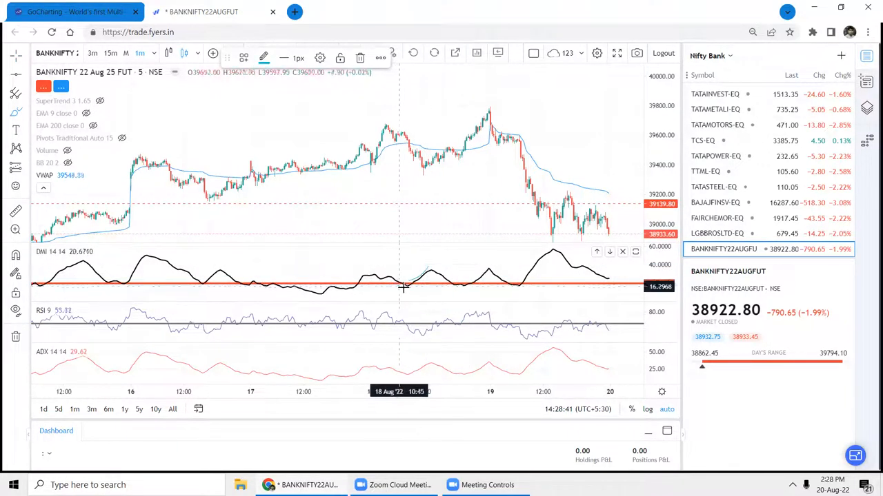
pyautogui.moveTo(411, 285)
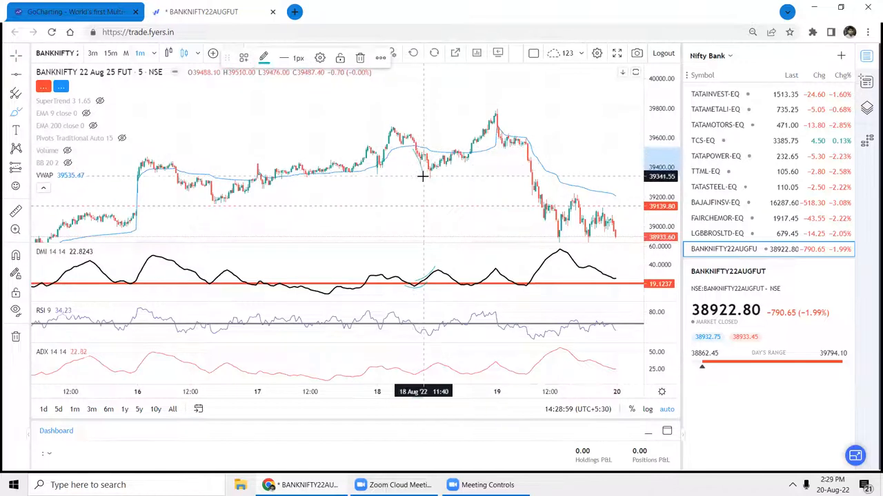
pyautogui.moveTo(419, 149)
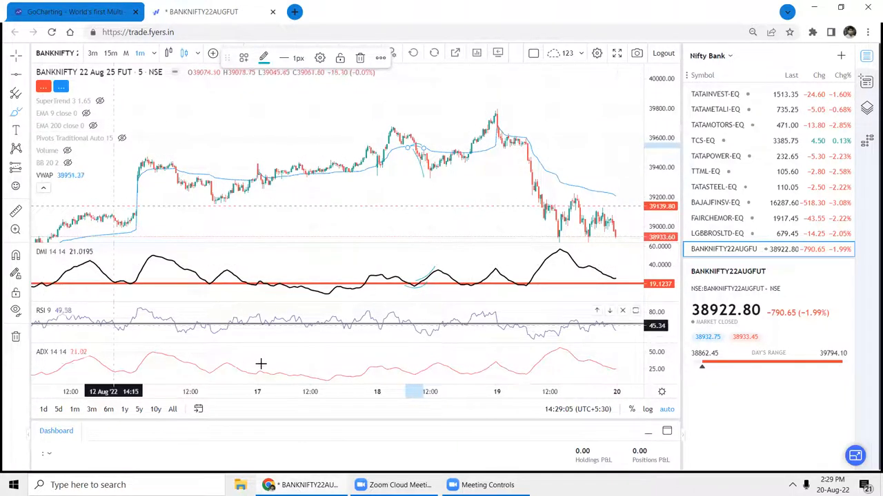
pyautogui.moveTo(444, 276)
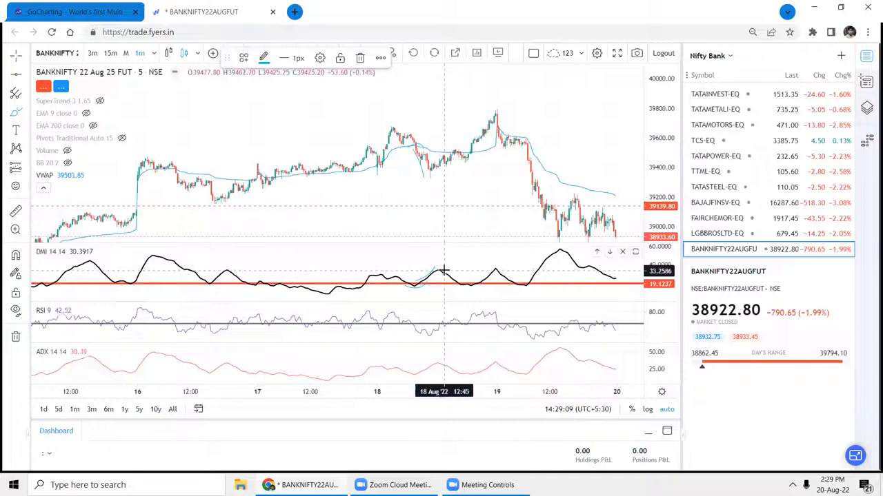
pyautogui.moveTo(463, 285)
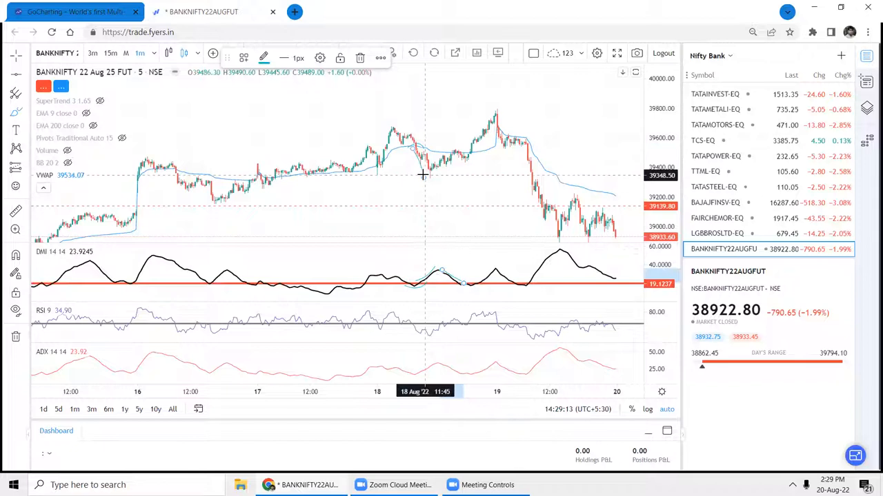
pyautogui.moveTo(452, 171)
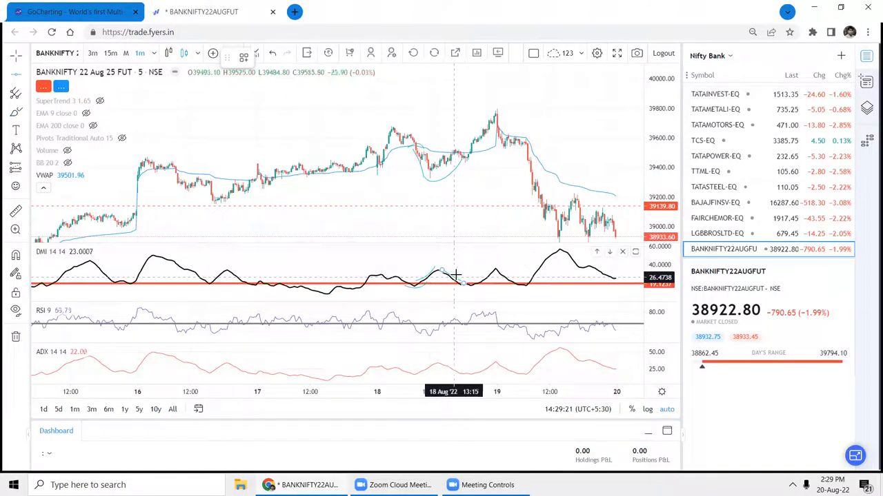
pyautogui.moveTo(472, 270)
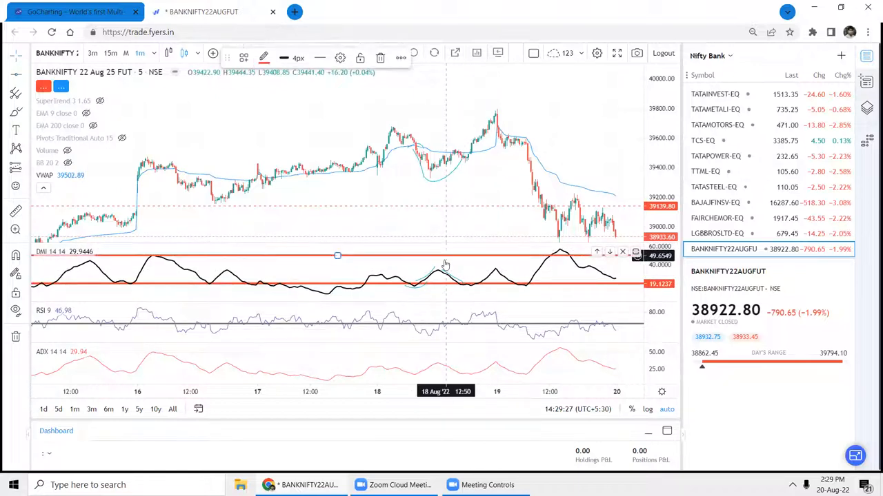
pyautogui.moveTo(364, 263)
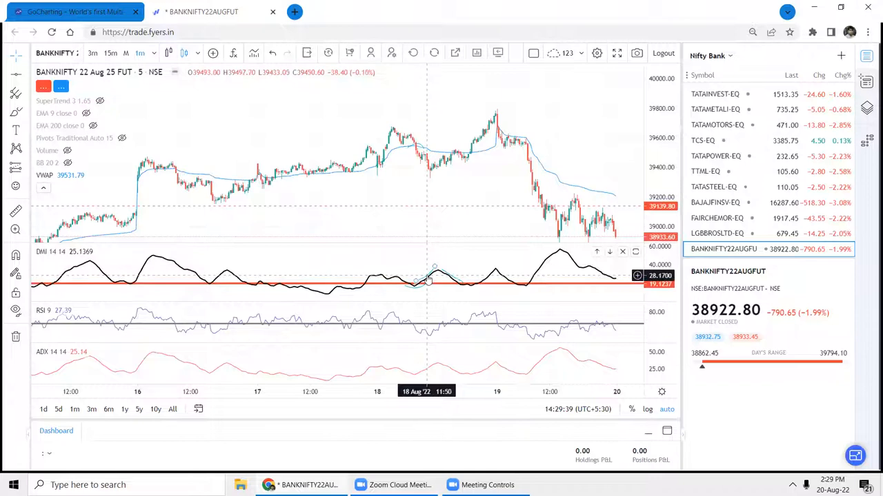
pyautogui.moveTo(441, 288)
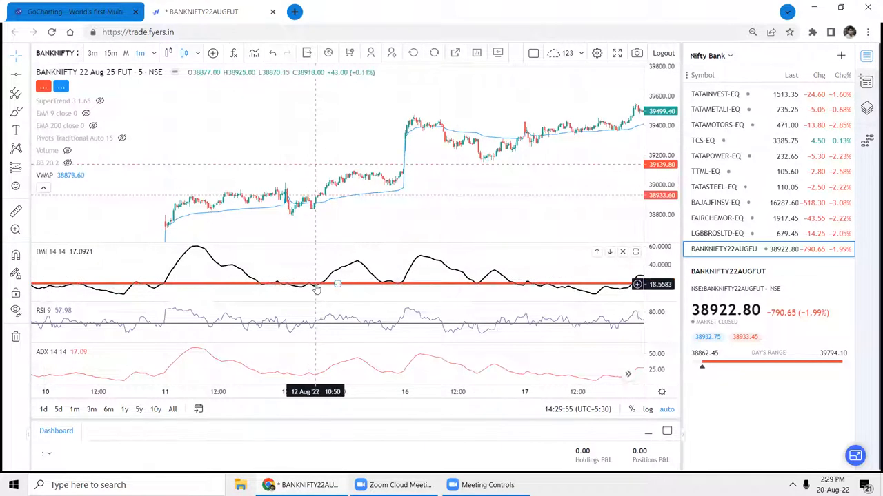
pyautogui.moveTo(267, 290)
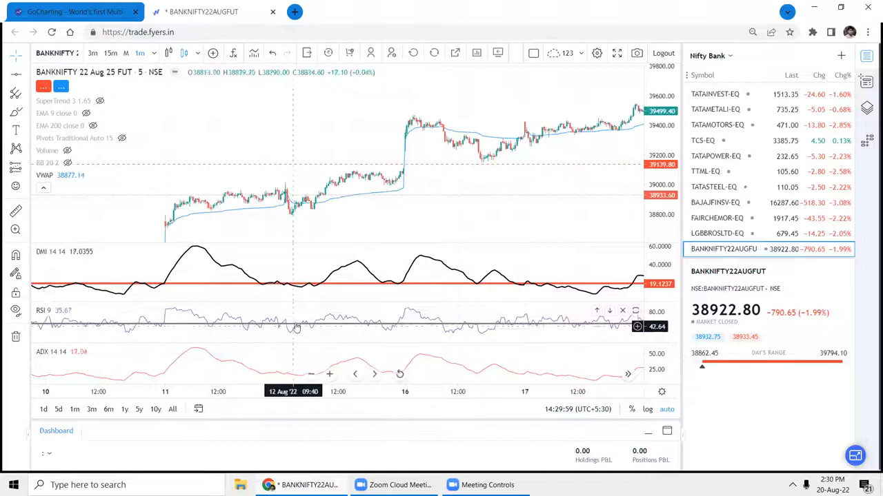
pyautogui.moveTo(269, 317)
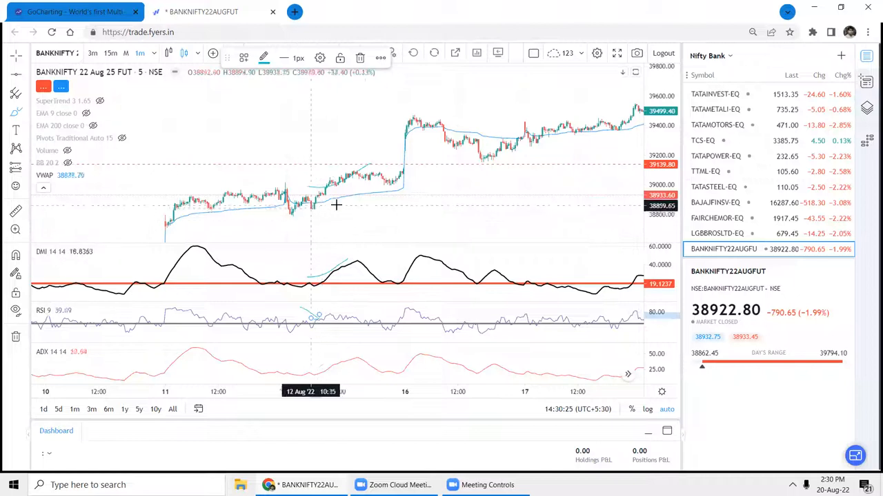
pyautogui.moveTo(324, 204)
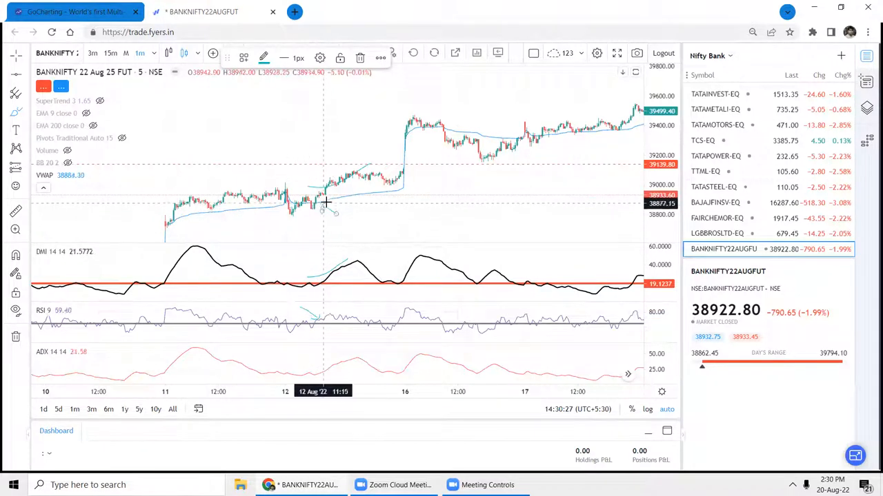
pyautogui.moveTo(312, 168)
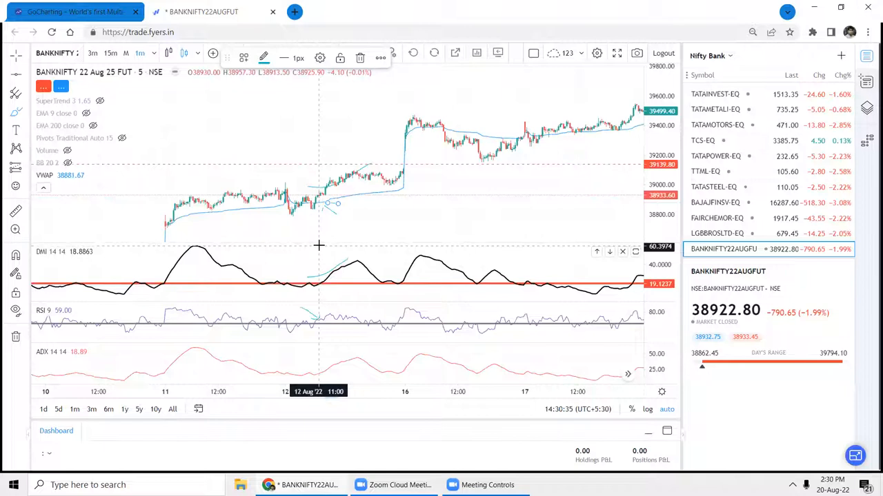
pyautogui.moveTo(331, 243)
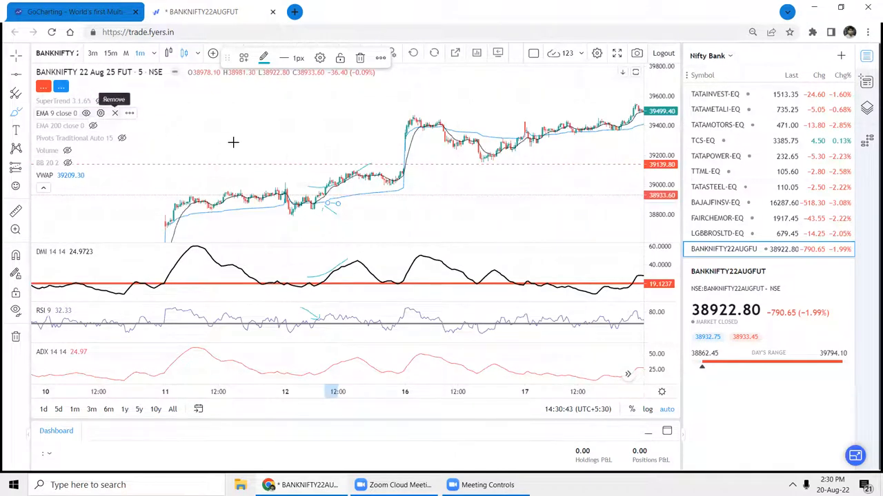
pyautogui.moveTo(323, 200)
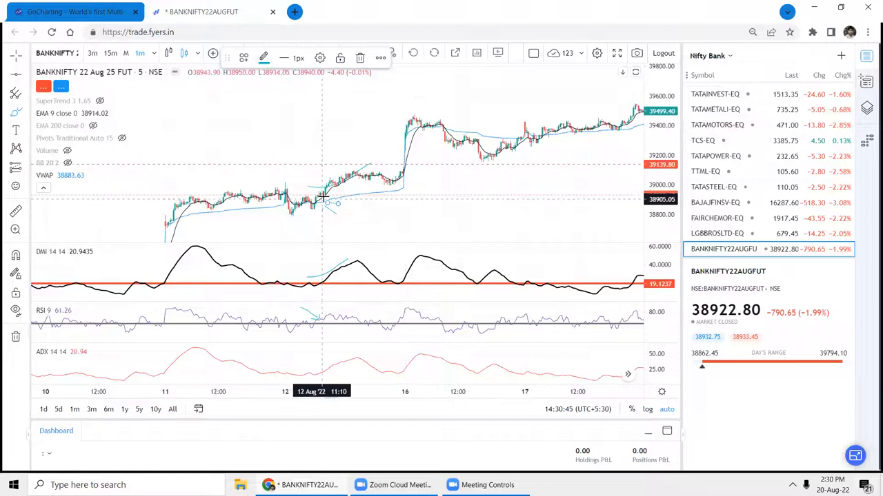
pyautogui.moveTo(361, 179)
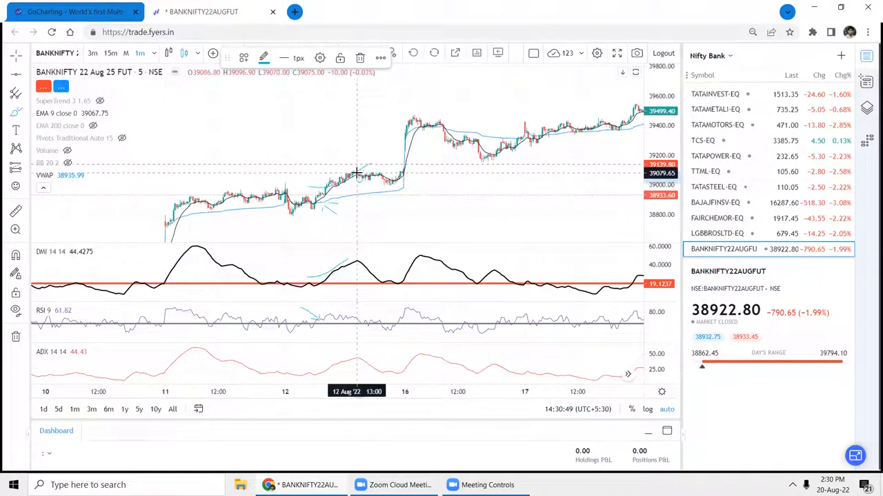
pyautogui.moveTo(306, 199)
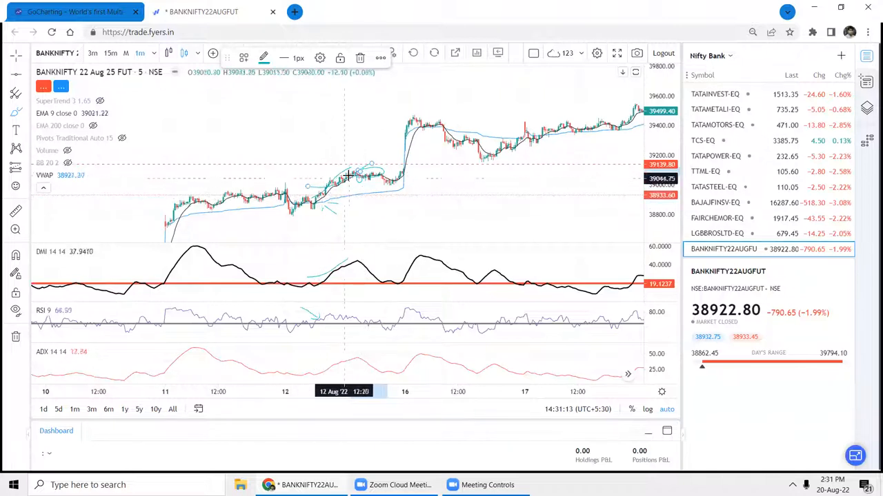
pyautogui.moveTo(339, 171)
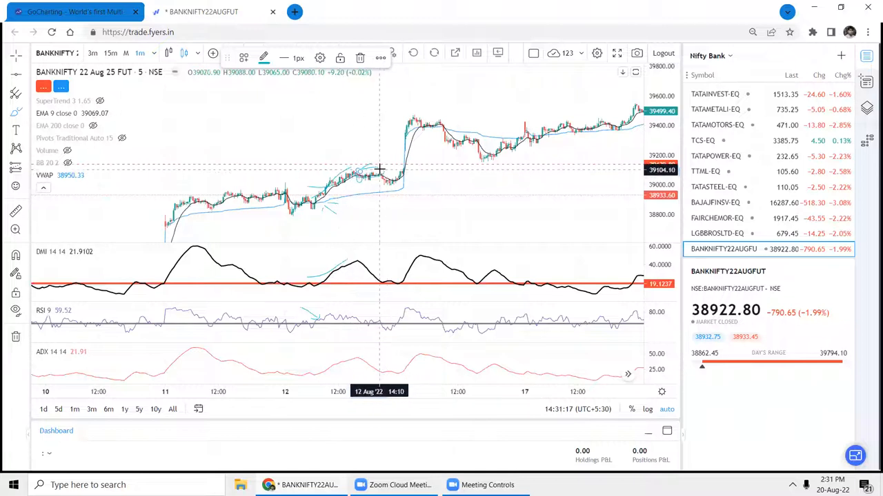
pyautogui.moveTo(375, 168)
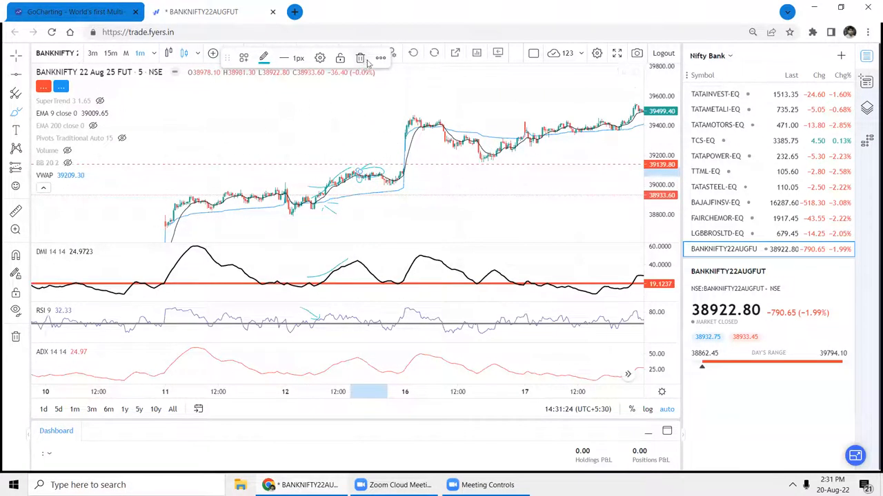
pyautogui.moveTo(364, 167)
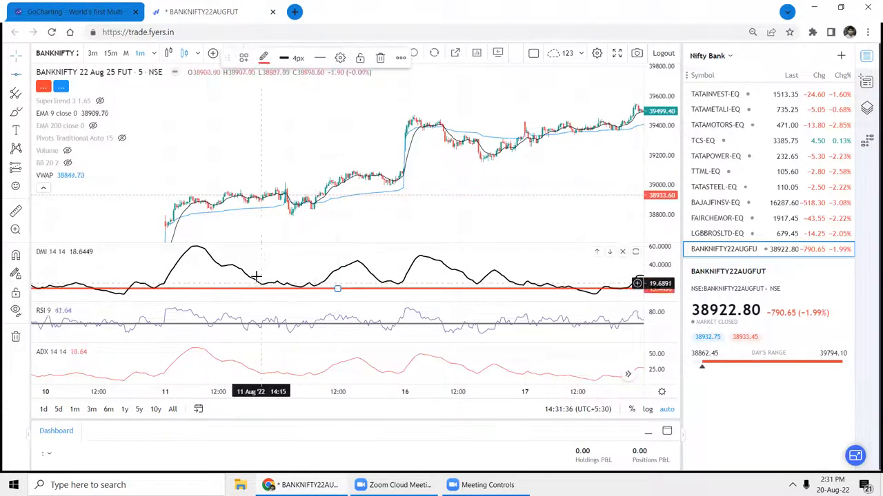
pyautogui.moveTo(202, 273)
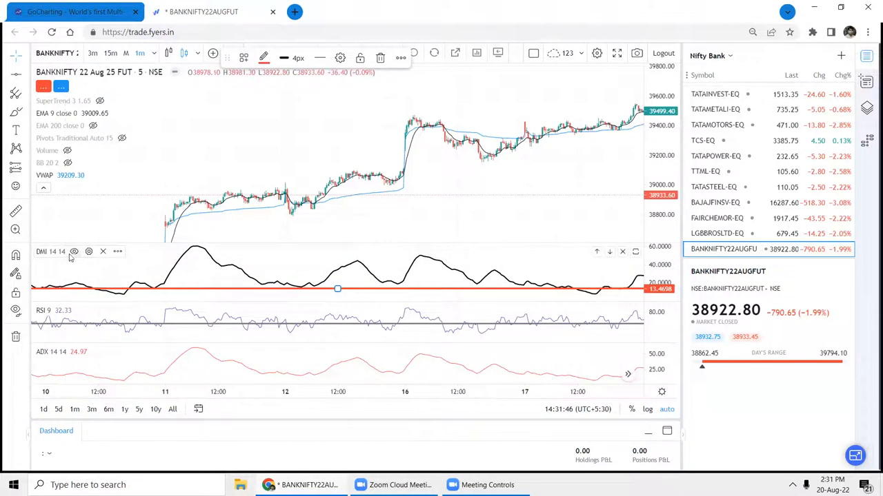
# - Re-enable the +DI and -DI lines in the DMI settings and confirm
pyautogui.click(74, 251)
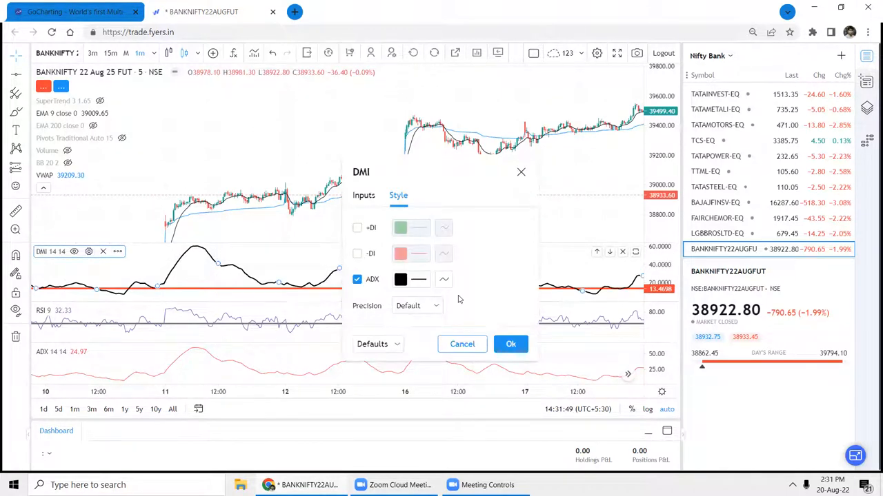
pyautogui.click(510, 345)
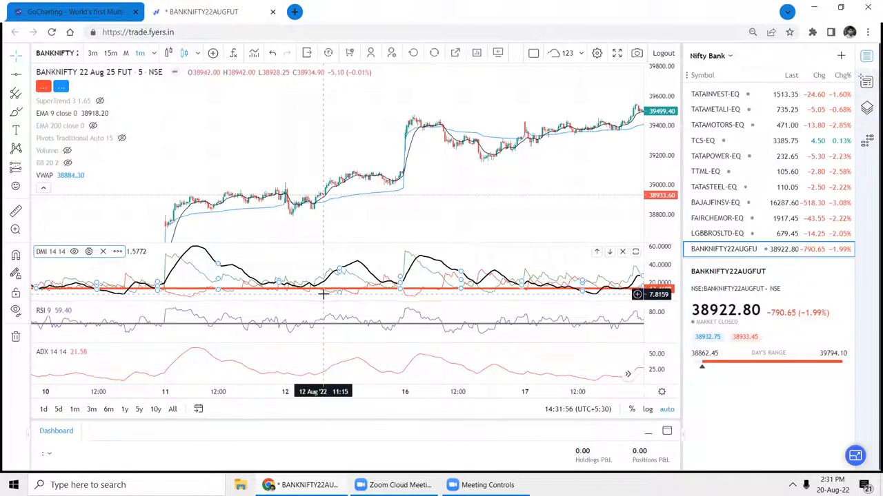
pyautogui.moveTo(466, 212)
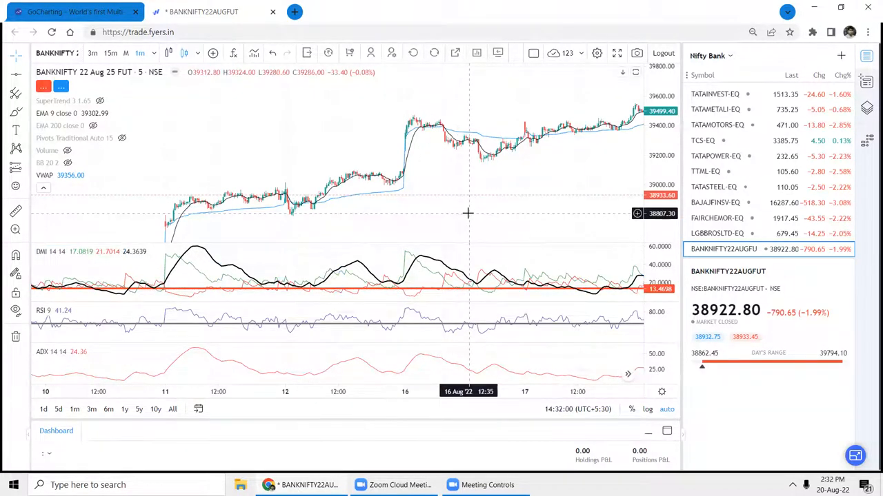
pyautogui.moveTo(300, 290)
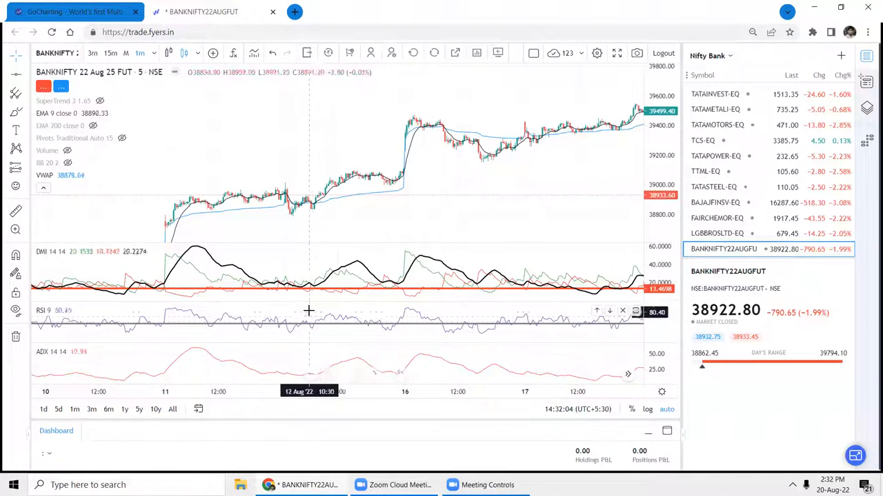
pyautogui.moveTo(522, 335)
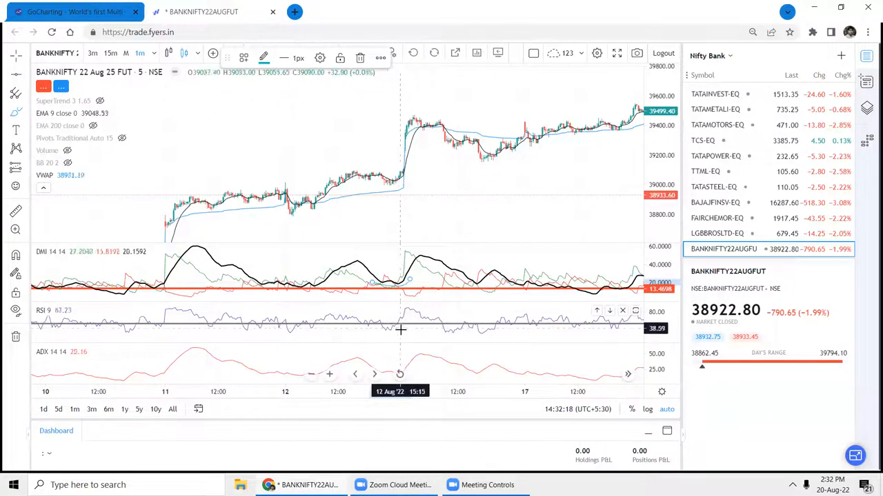
pyautogui.moveTo(381, 186)
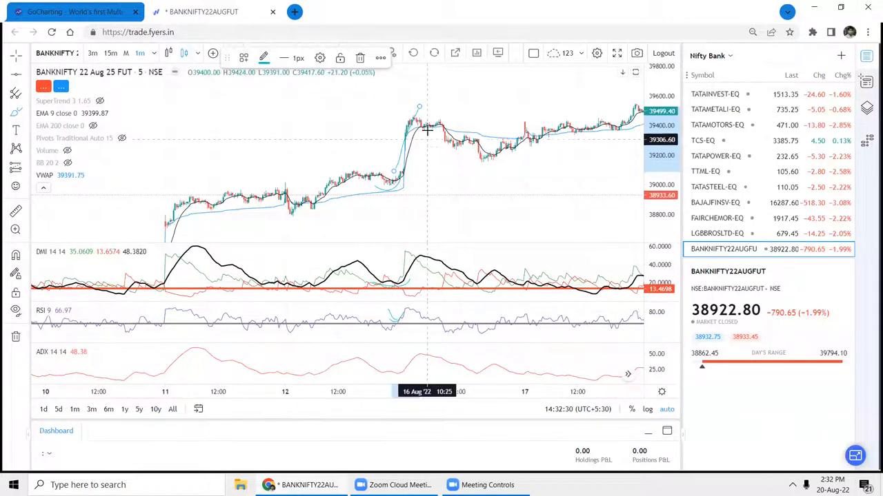
pyautogui.moveTo(411, 171)
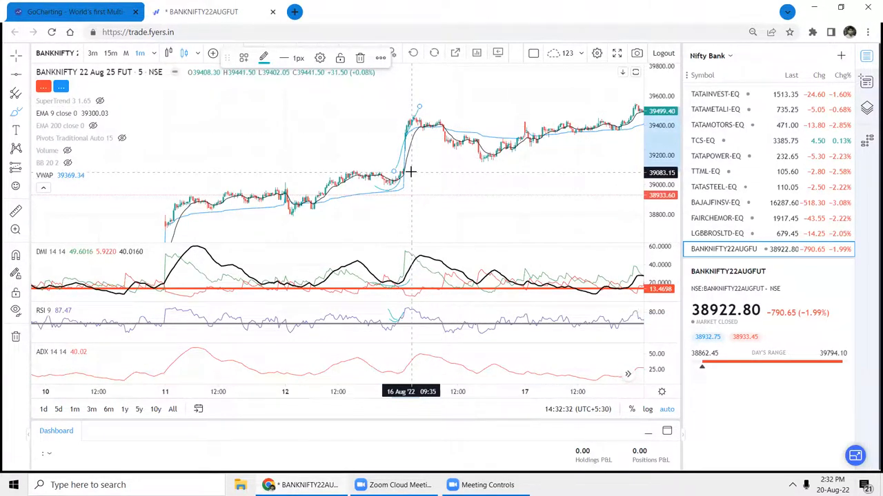
pyautogui.moveTo(320, 124)
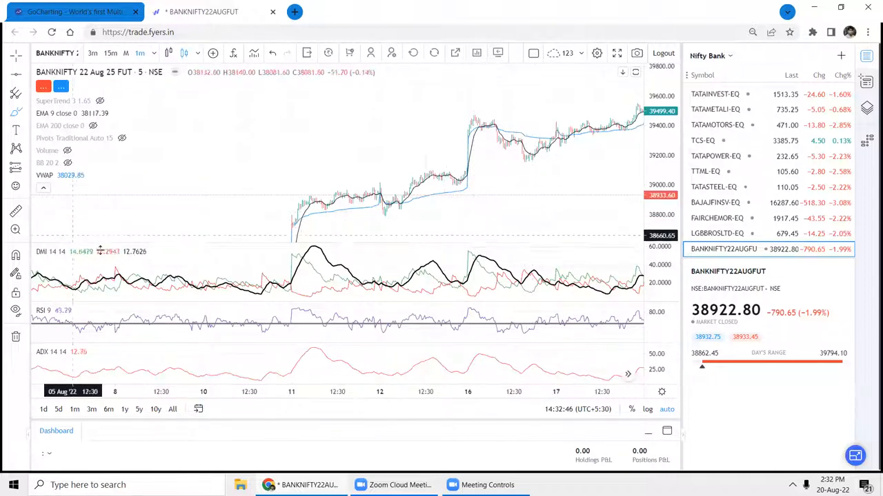
pyautogui.click(88, 251)
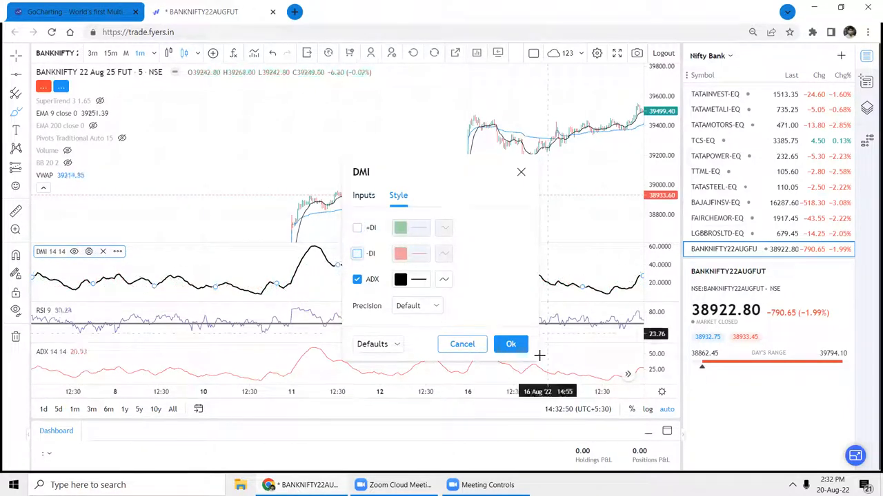
pyautogui.click(510, 345)
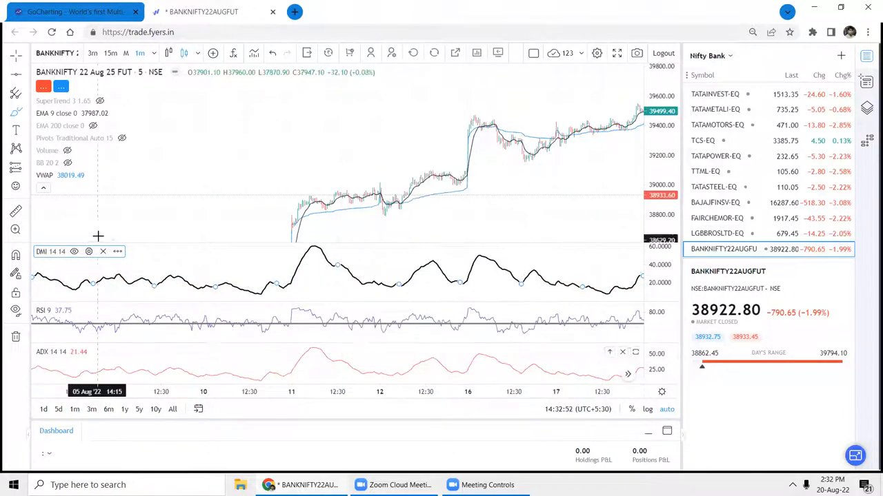
pyautogui.click(89, 251)
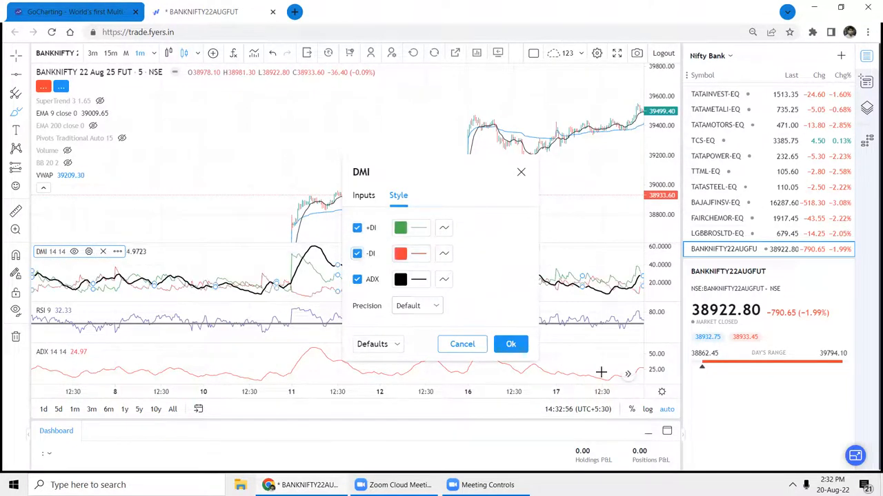
pyautogui.click(511, 344)
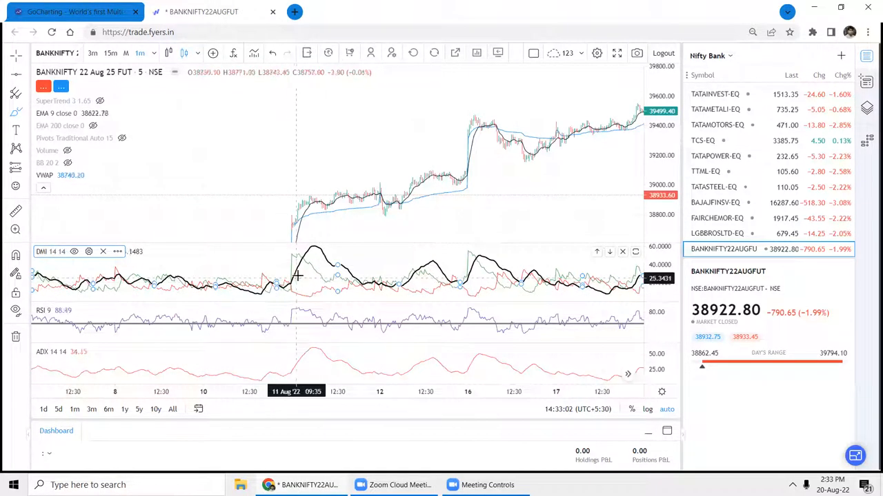
pyautogui.moveTo(284, 285)
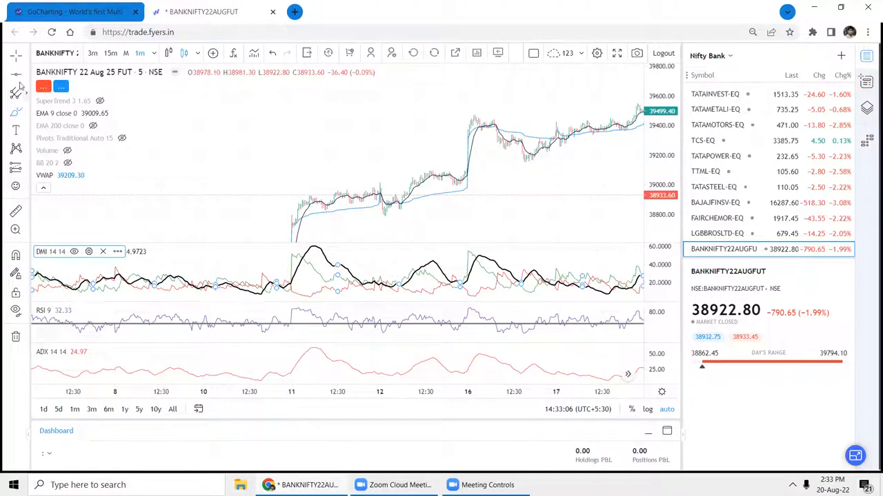
# - Pick the brush tool to draw freehand strokes around the 11 Aug DMI peak
pyautogui.click(17, 113)
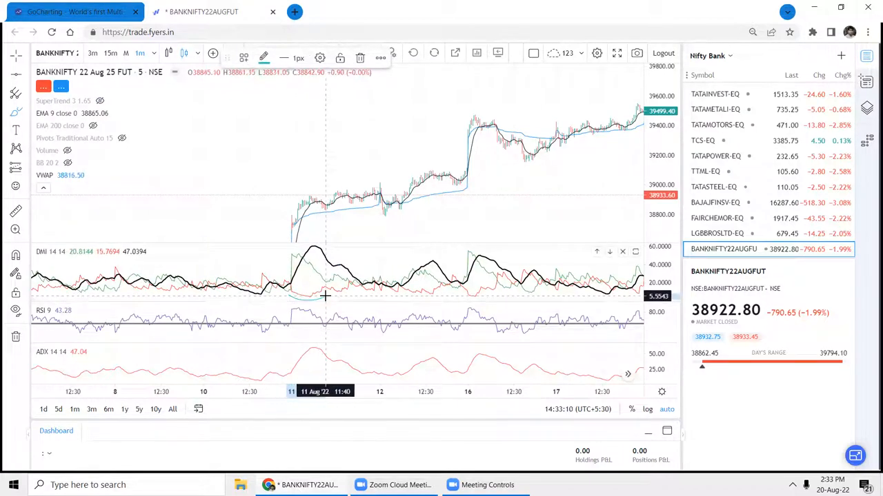
pyautogui.moveTo(306, 295)
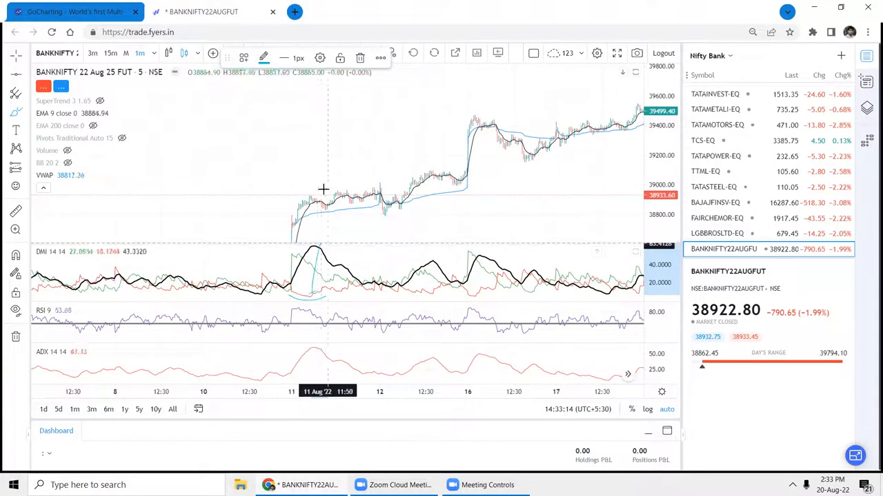
pyautogui.moveTo(312, 198)
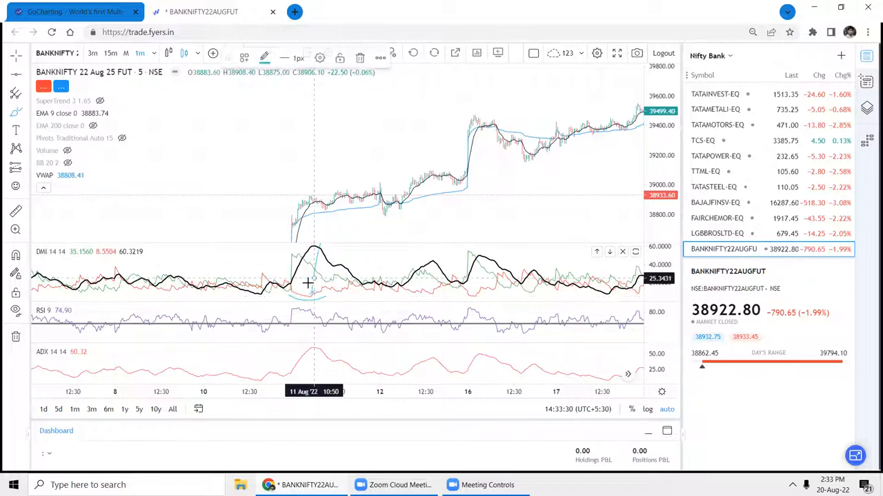
pyautogui.moveTo(317, 297)
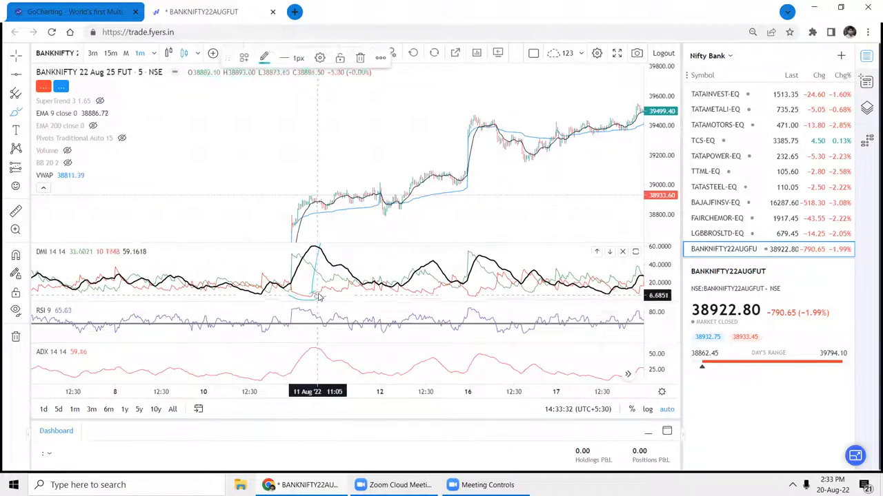